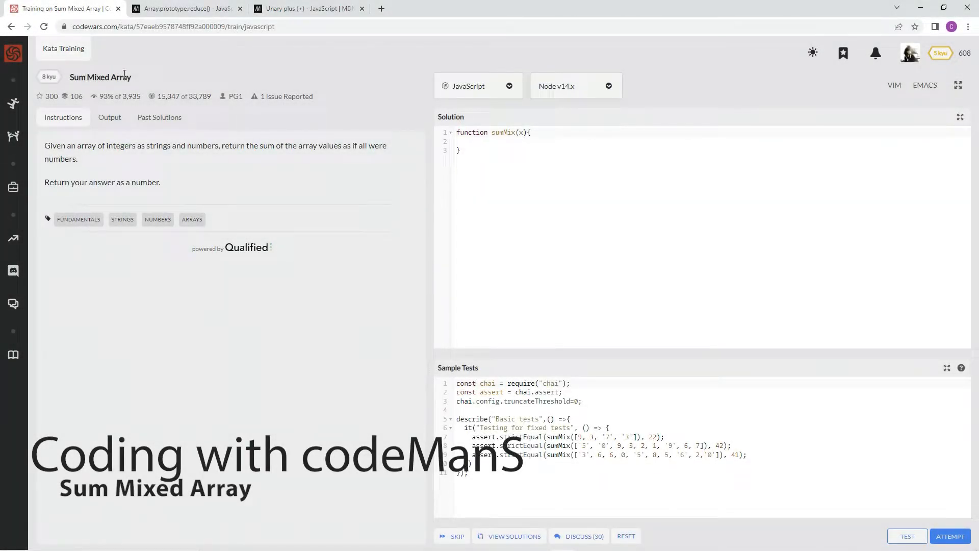
{"action": "mouse_move", "coordinate": [114, 97]}
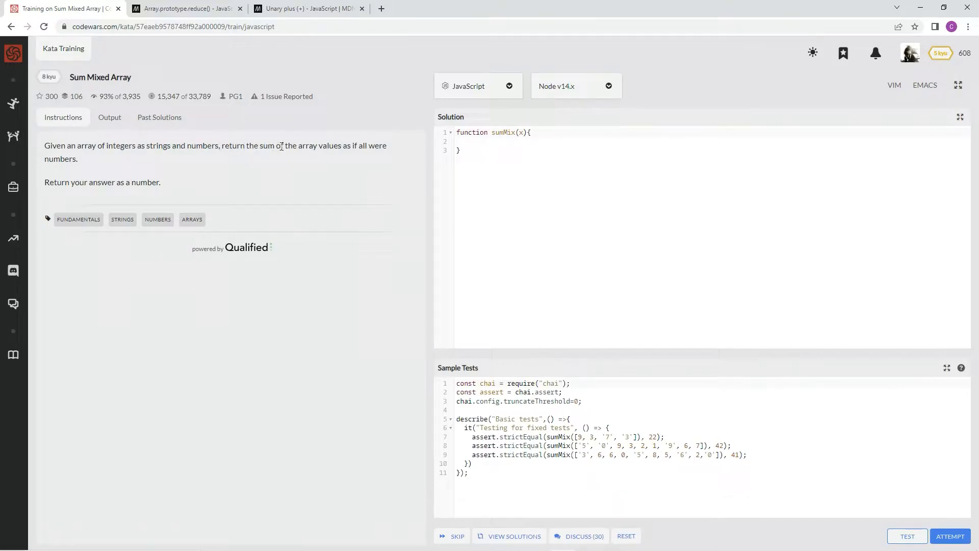
{"action": "mouse_move", "coordinate": [347, 148]}
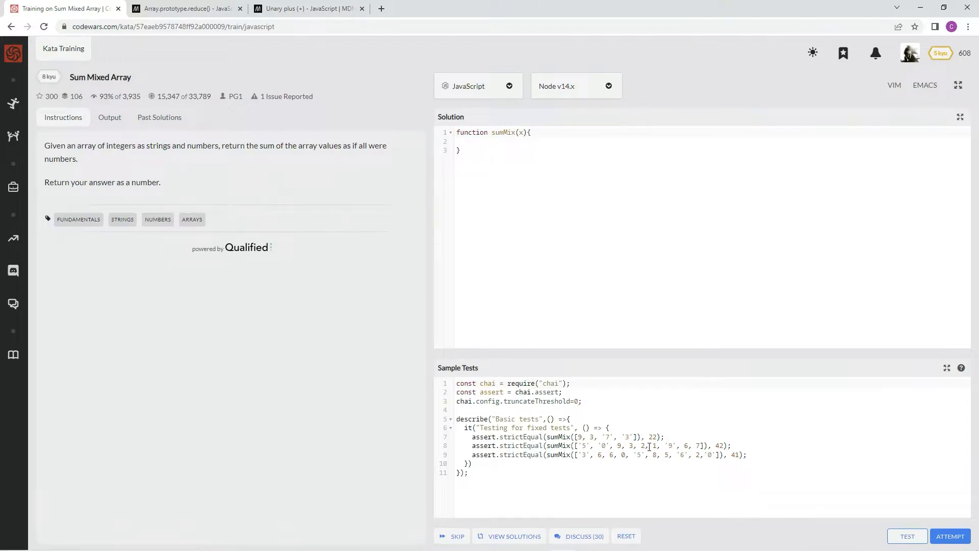
Replace the starter function with 'sumMix = x =' and consult the MDN Array reduce page.
{"action": "left_click", "coordinate": [488, 144]}
{"action": "type", "text": "sumMix x"}
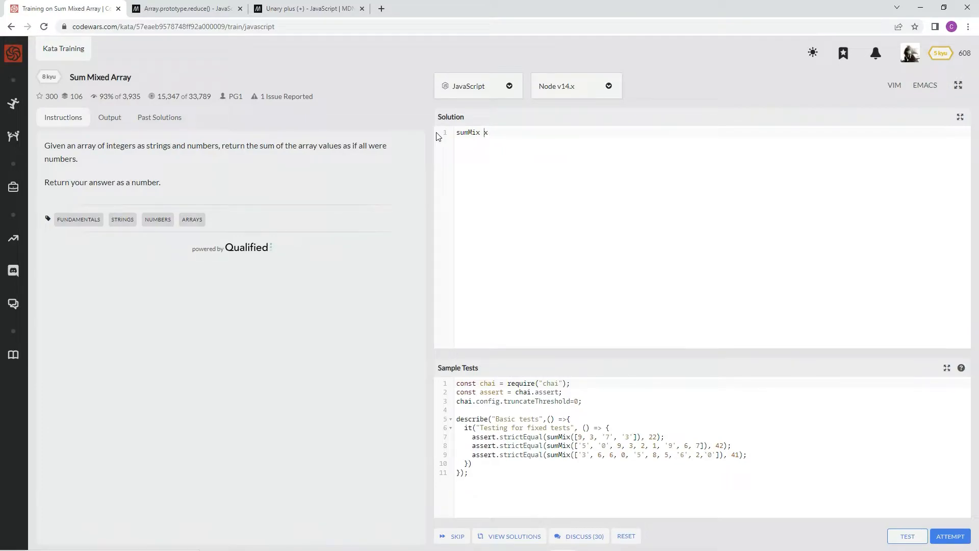
{"action": "type", "text": "= x ="}
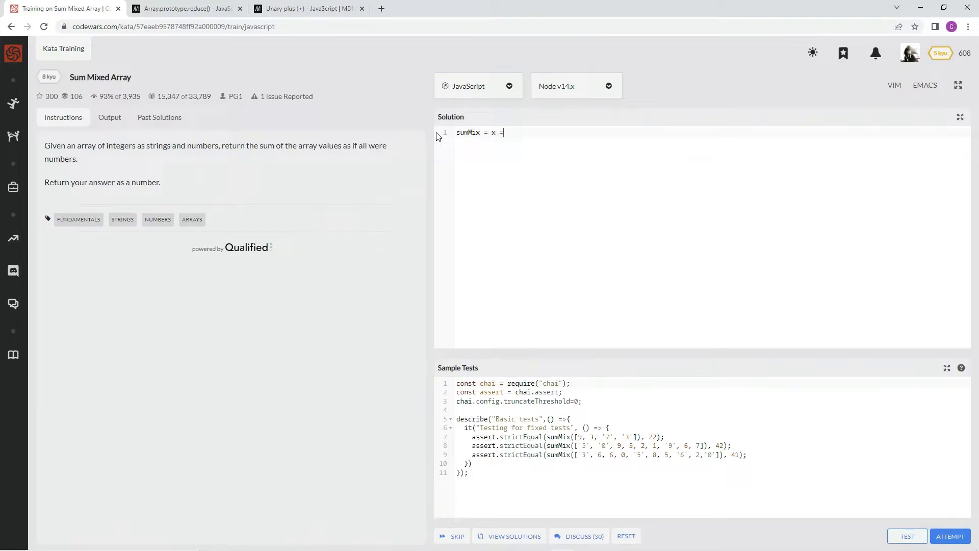
{"action": "left_click", "coordinate": [184, 8]}
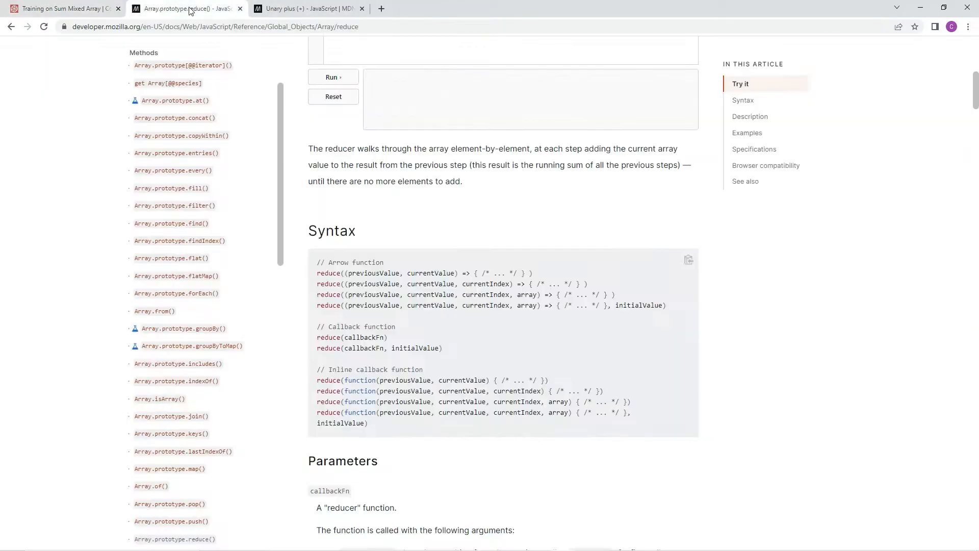
Review MDN reduce syntax: arrow callback, previousValue and currentValue parameters, and initialValue.
{"action": "scroll", "scroll_direction": "up", "scroll_amount": 3}
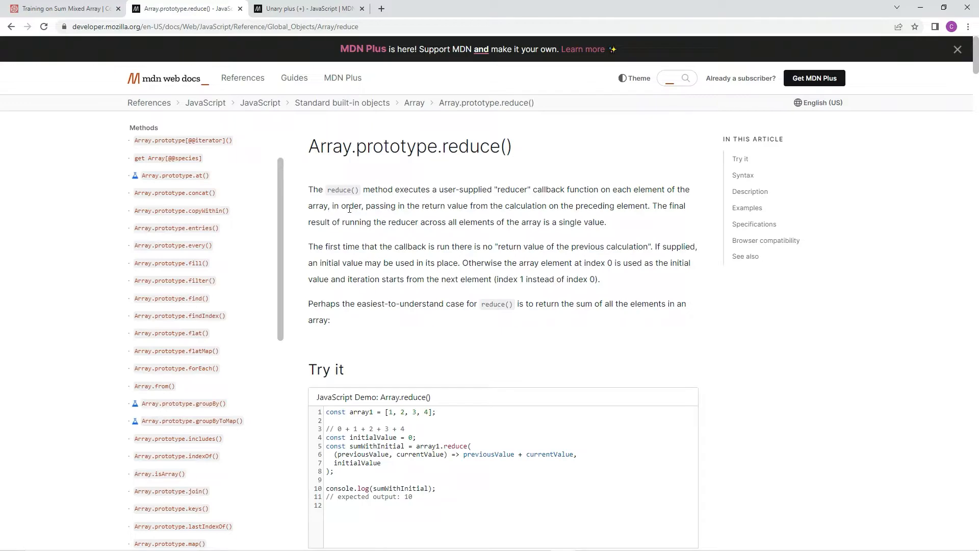
{"action": "mouse_move", "coordinate": [451, 210]}
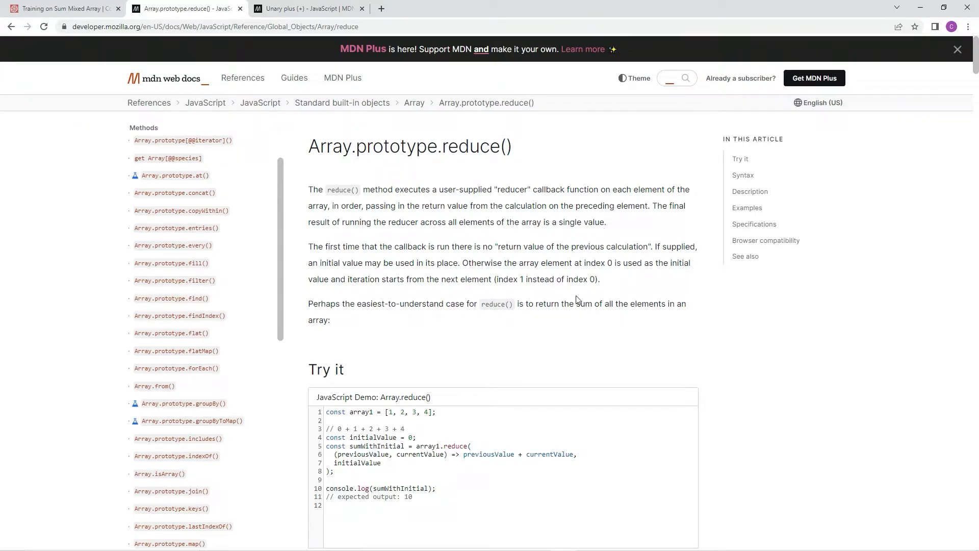
{"action": "mouse_move", "coordinate": [540, 304]}
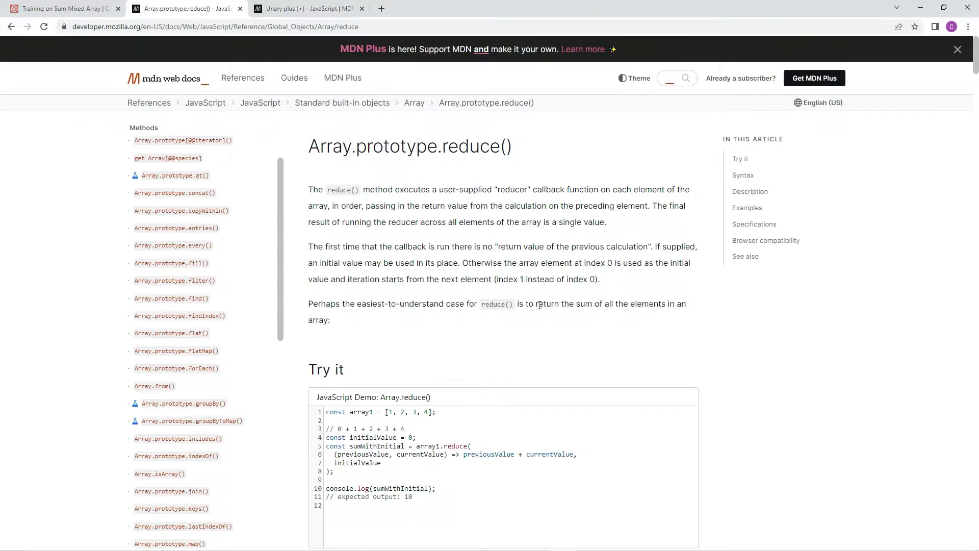
{"action": "left_click_drag", "start_coordinate": [536, 304], "coordinate": [327, 320]}
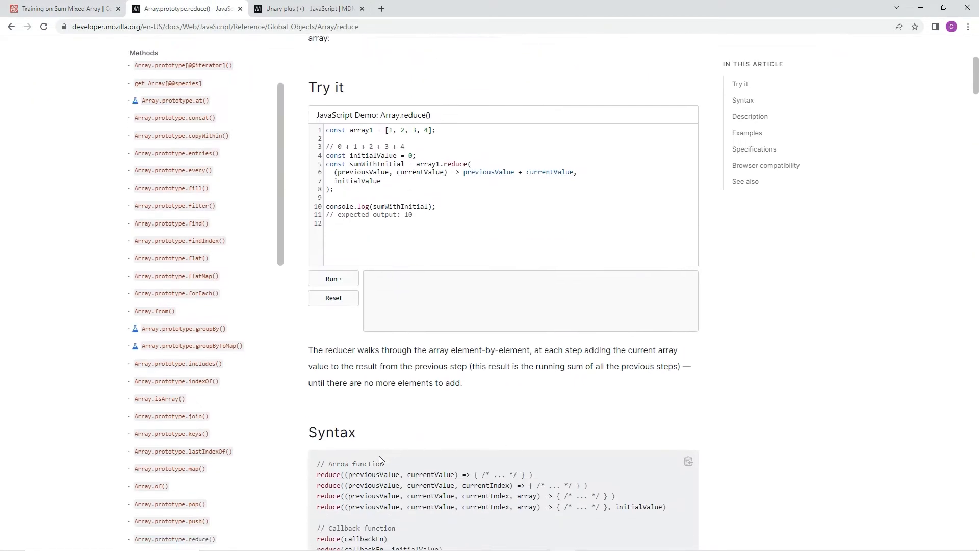
{"action": "left_click_drag", "start_coordinate": [317, 474], "coordinate": [389, 474]}
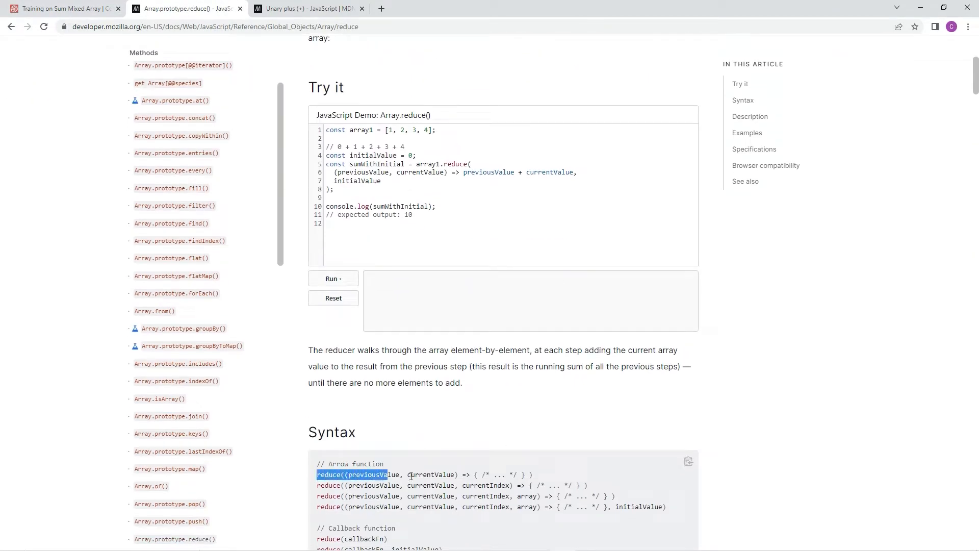
{"action": "left_click_drag", "start_coordinate": [389, 474], "coordinate": [456, 474]}
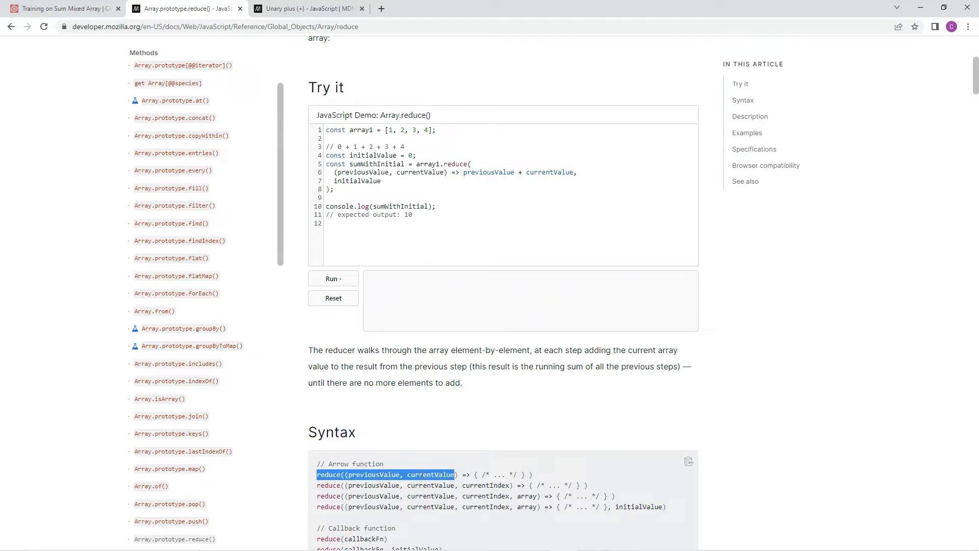
{"action": "mouse_move", "coordinate": [619, 495]}
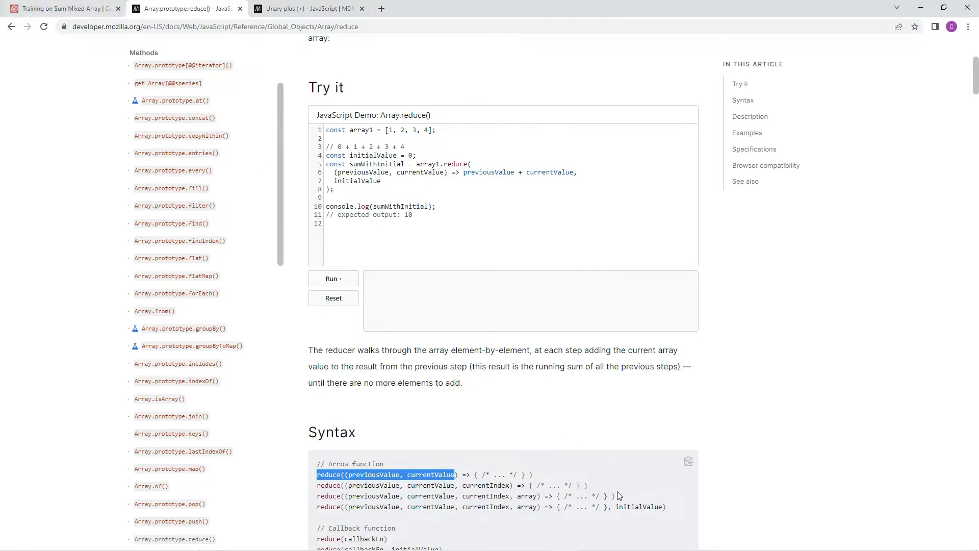
{"action": "double_click", "coordinate": [639, 507]}
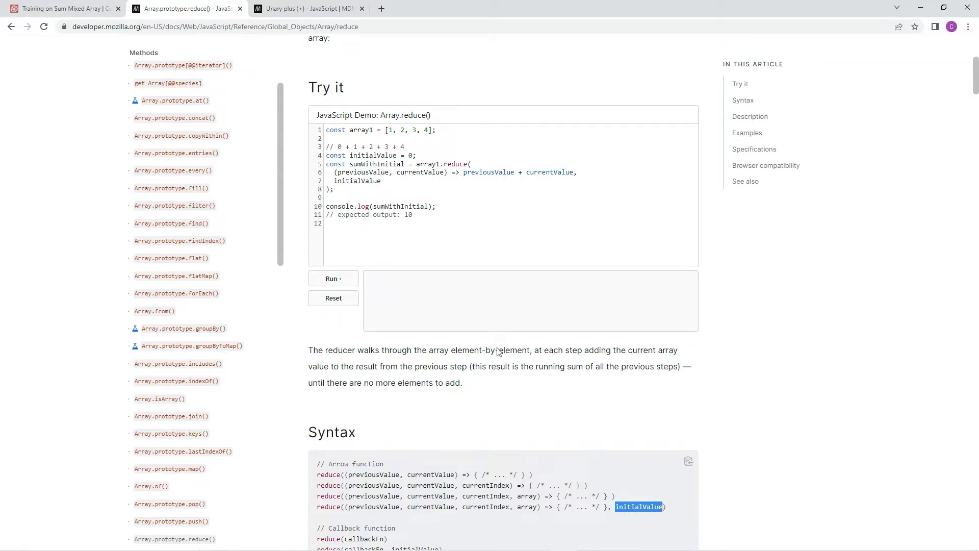
{"action": "left_click", "coordinate": [63, 8]}
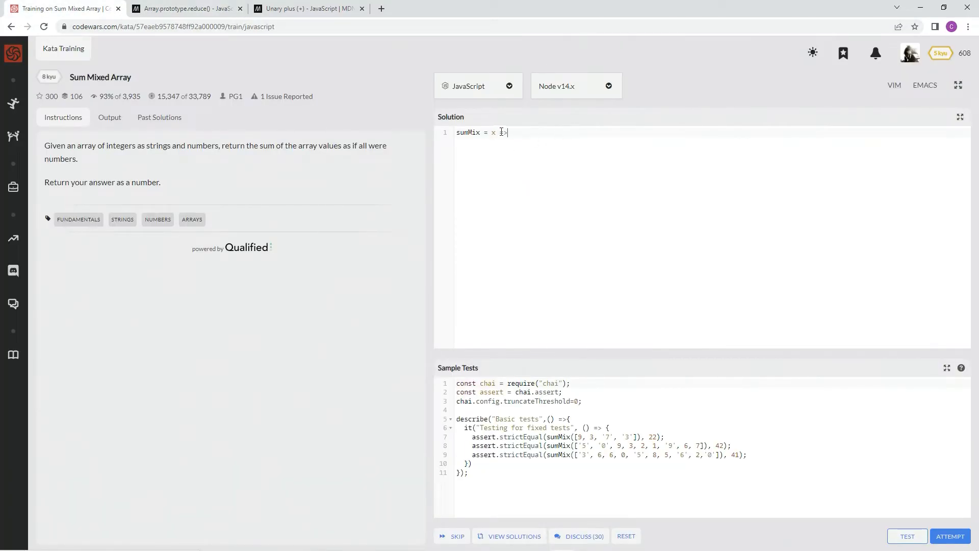
Extend the solution line to 'sumMix = x => x.reduce((prev,curr) =>'.
{"action": "type", "text": "x"}
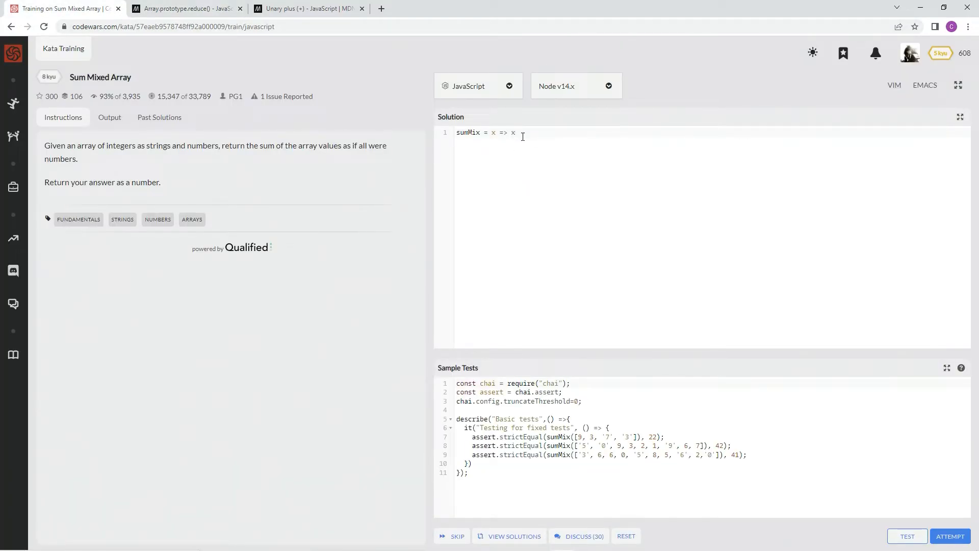
{"action": "type", "text": ".reduce"}
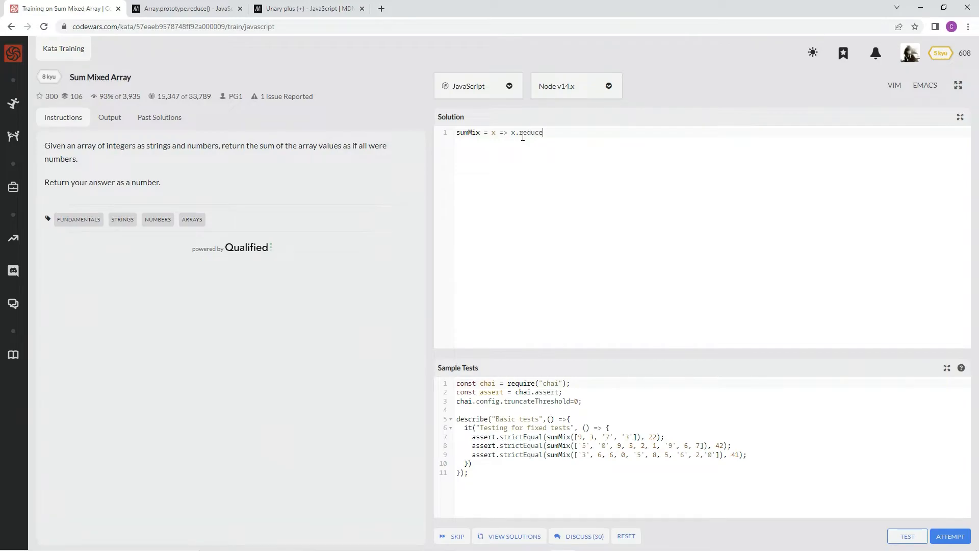
{"action": "type", "text": "()"}
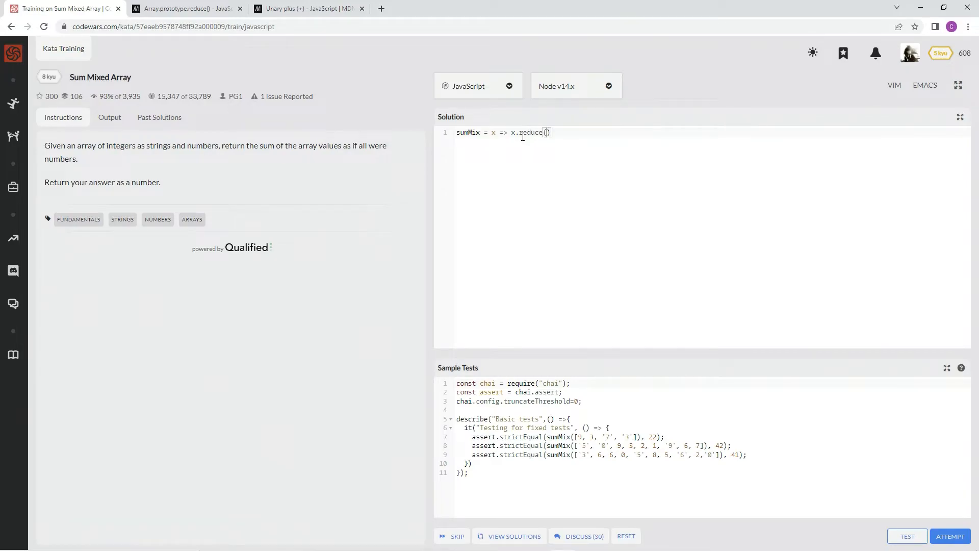
{"action": "type", "text": "("}
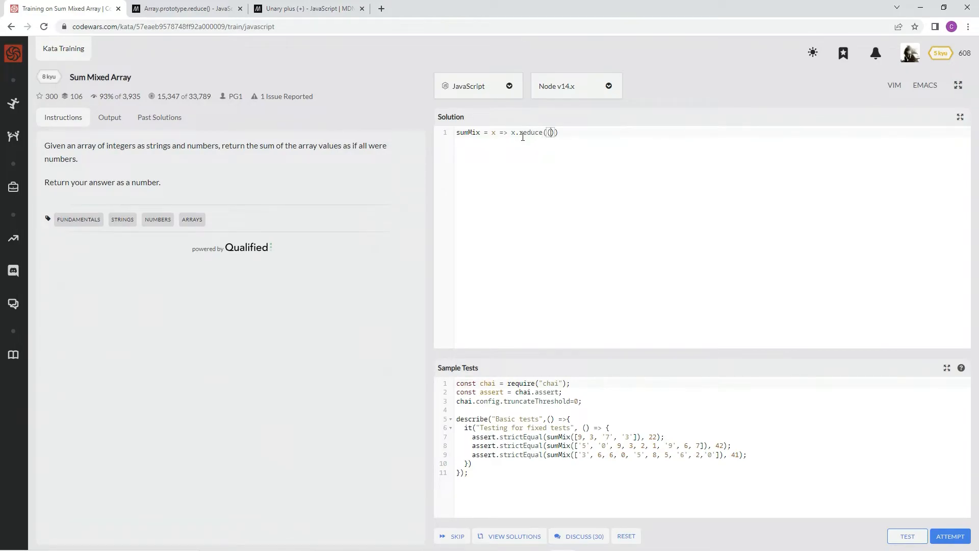
{"action": "type", "text": "pre"}
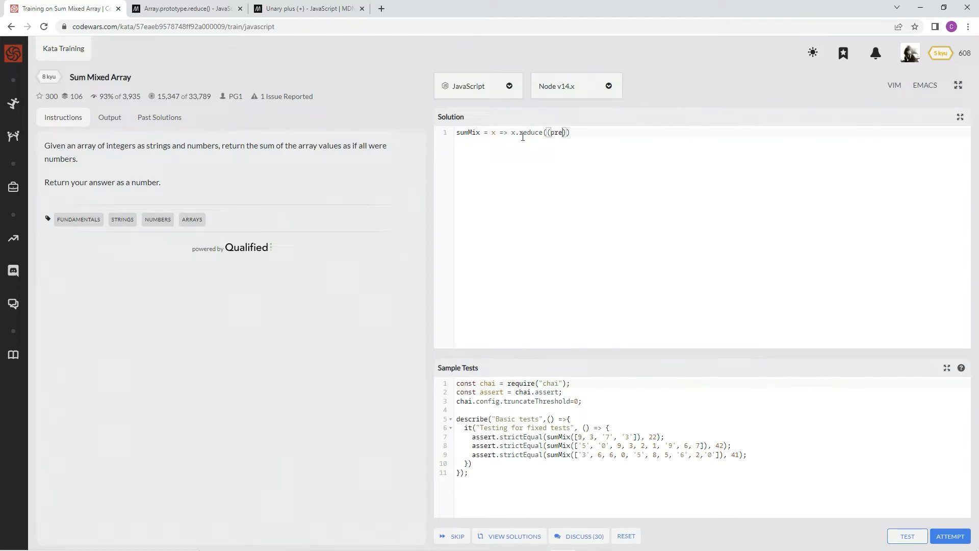
{"action": "type", "text": "v,curr"}
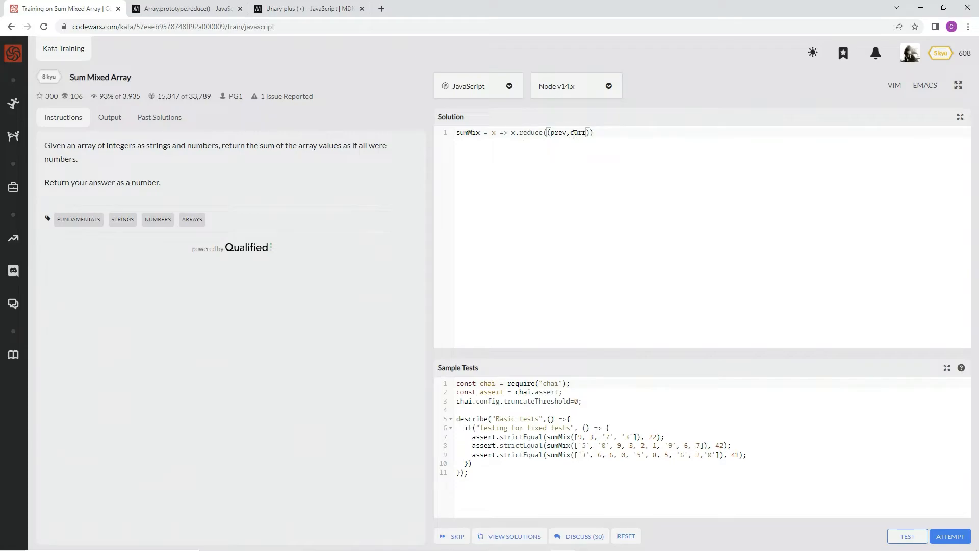
{"action": "type", "text": "=>"}
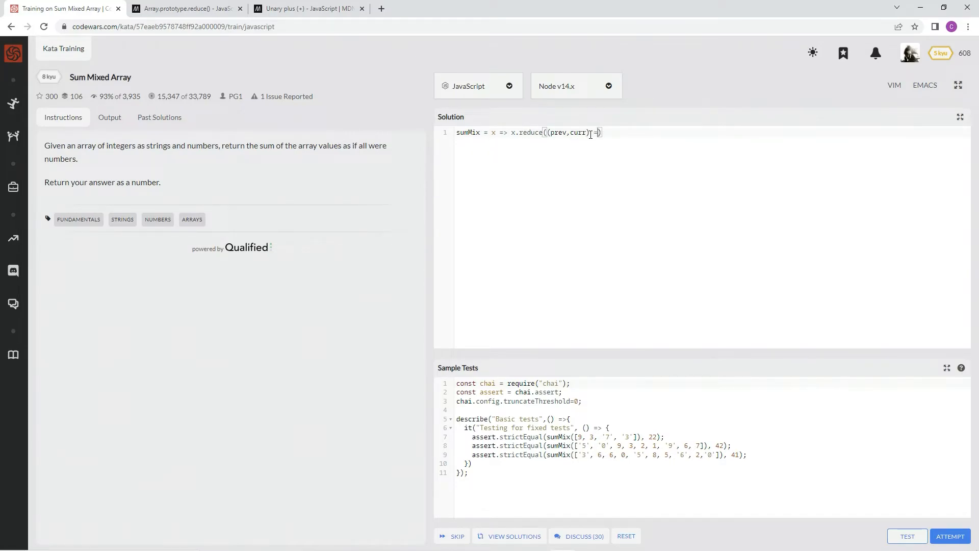
{"action": "type", "text": "=>"}
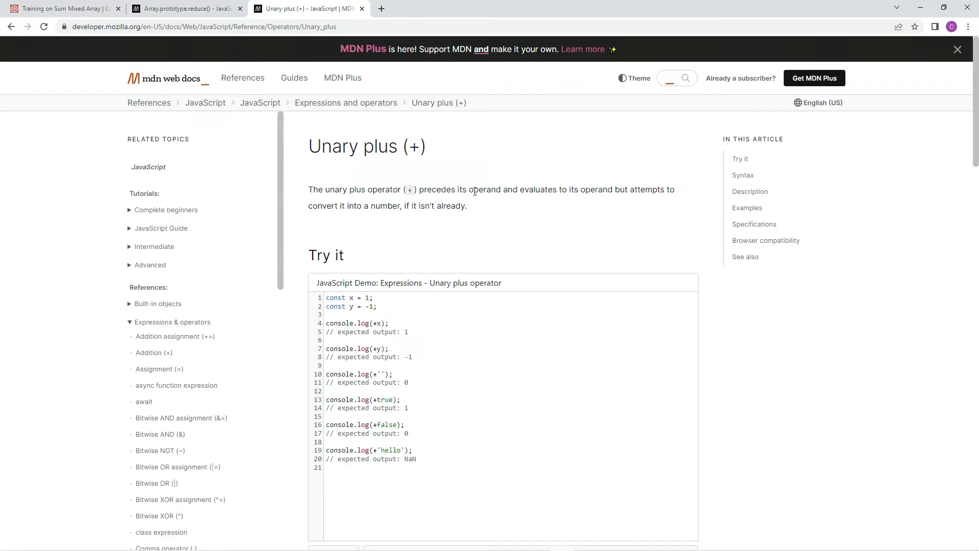
{"action": "mouse_move", "coordinate": [570, 198]}
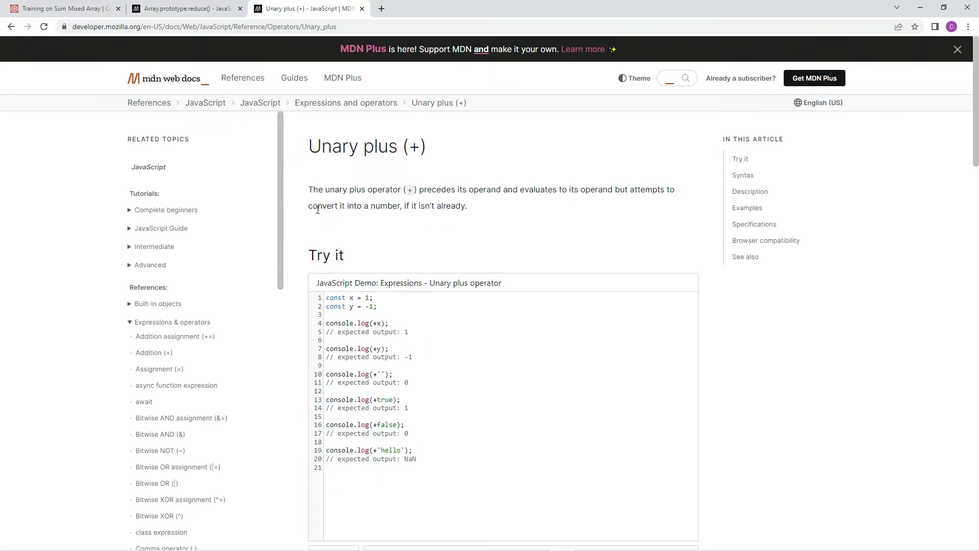
{"action": "mouse_move", "coordinate": [458, 209]}
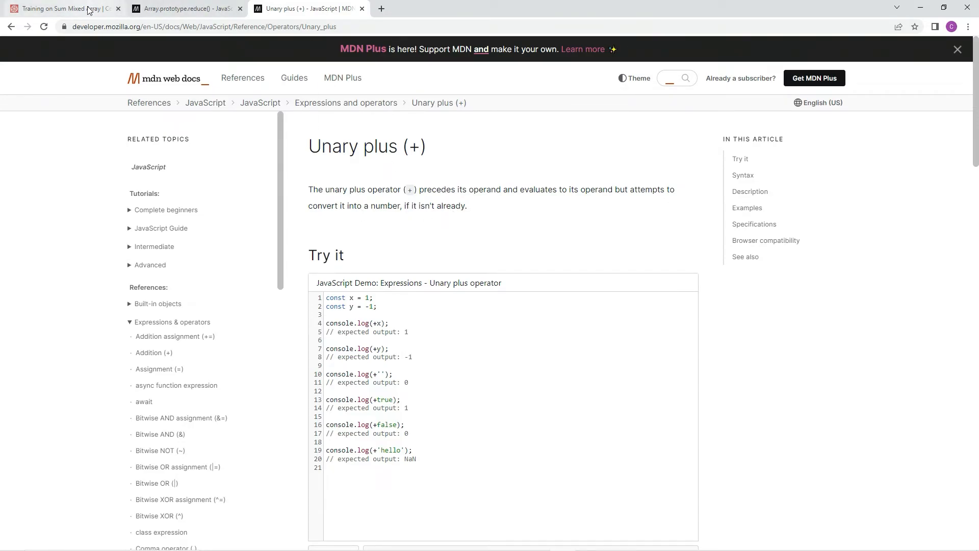
Complete the reducer as '+curr + prev, 0' in the Codewars solution.
{"action": "left_click", "coordinate": [60, 9]}
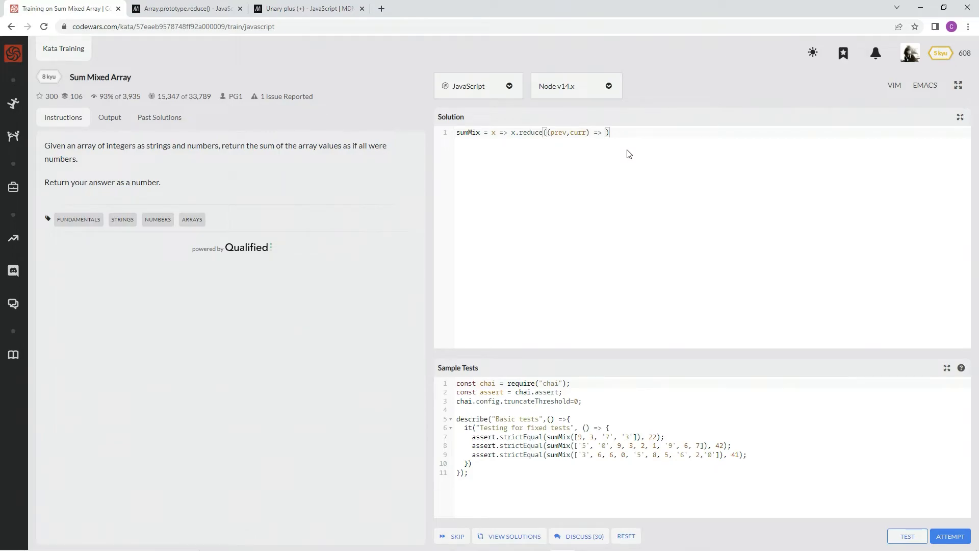
{"action": "type", "text": "+"}
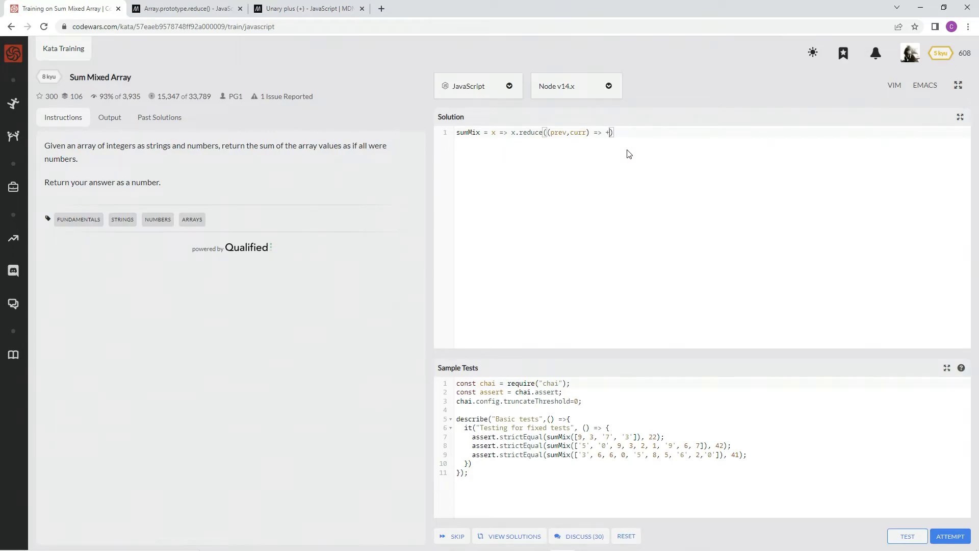
{"action": "type", "text": "curr + prev,"}
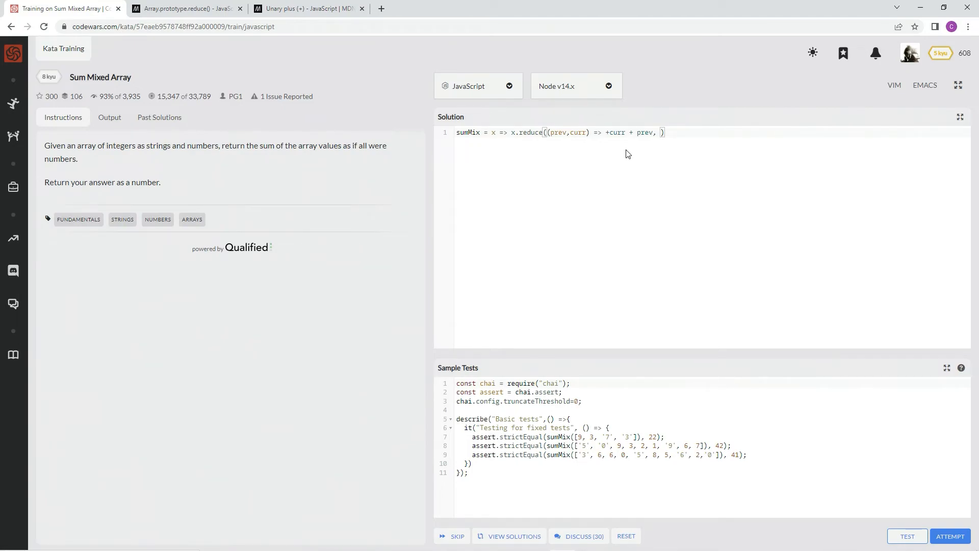
{"action": "type", "text": "0"}
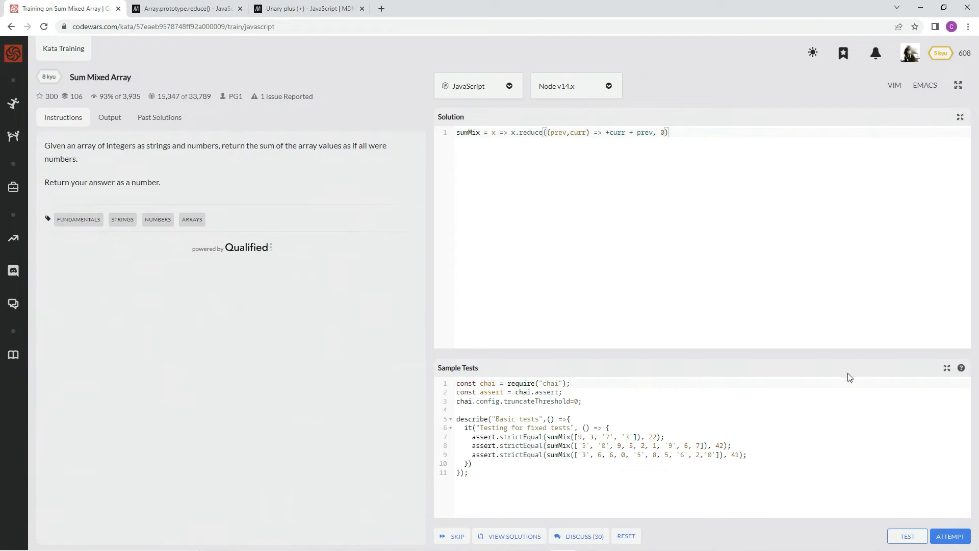
Run the full tests with Attempt and submit the passing solution.
{"action": "left_click", "coordinate": [950, 537]}
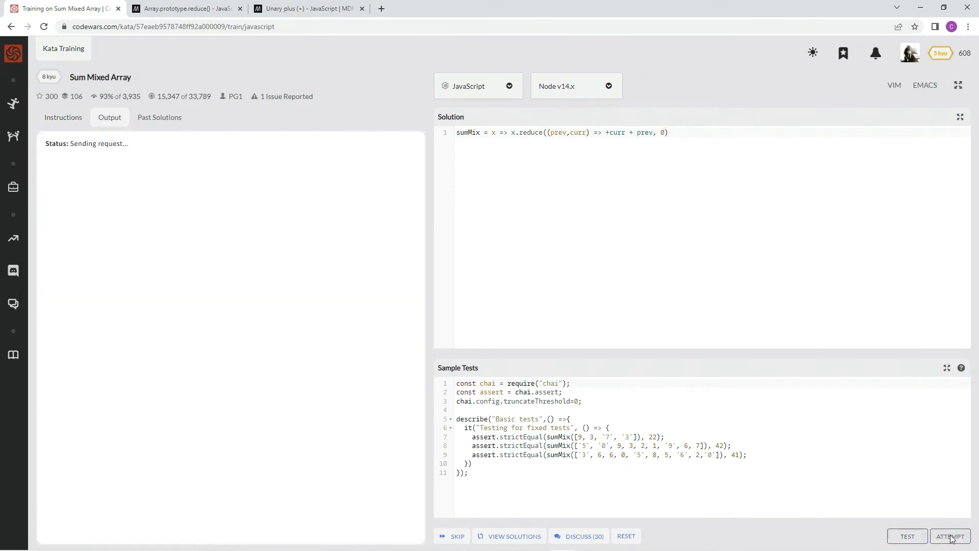
{"action": "left_click", "coordinate": [949, 536]}
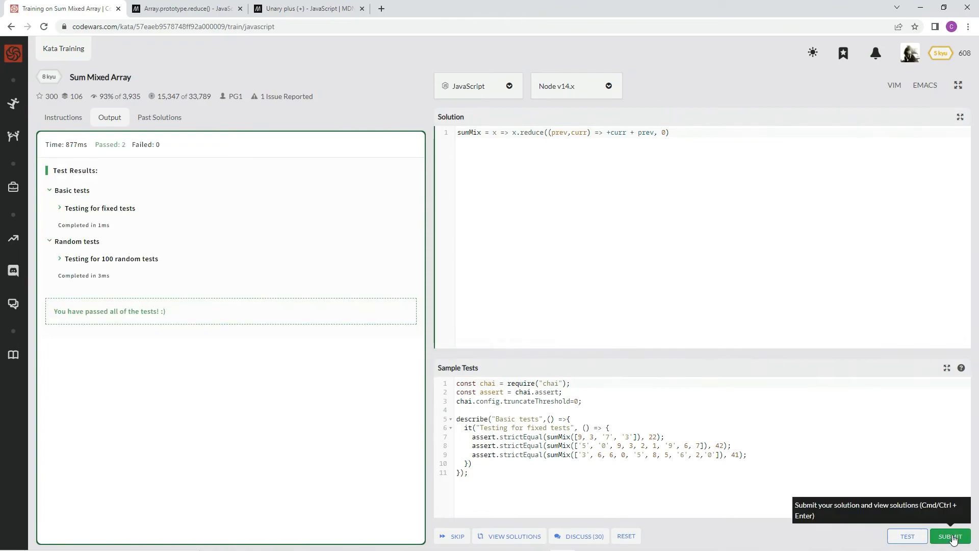
{"action": "left_click", "coordinate": [952, 536]}
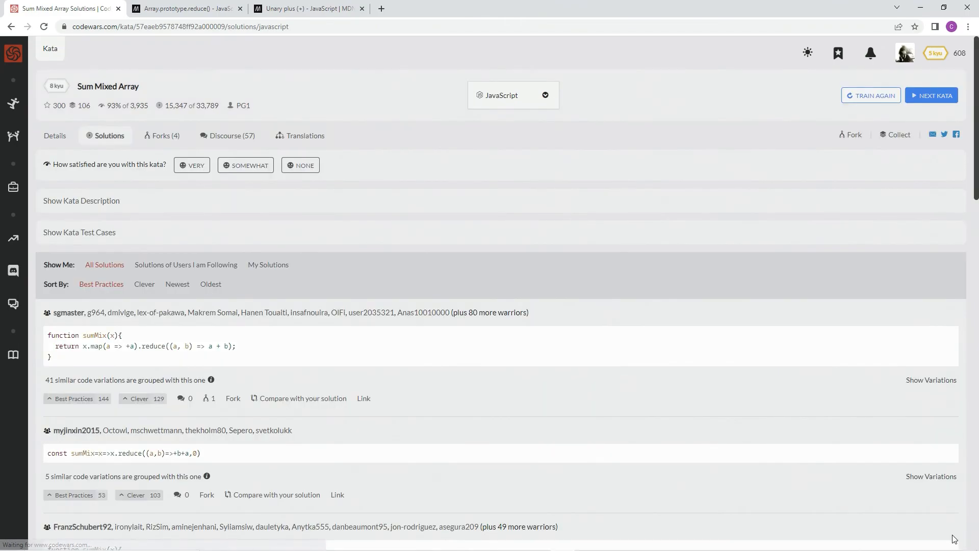
Filter to My Solutions and give your sumMix solution a Best Practices vote.
{"action": "left_click", "coordinate": [192, 165]}
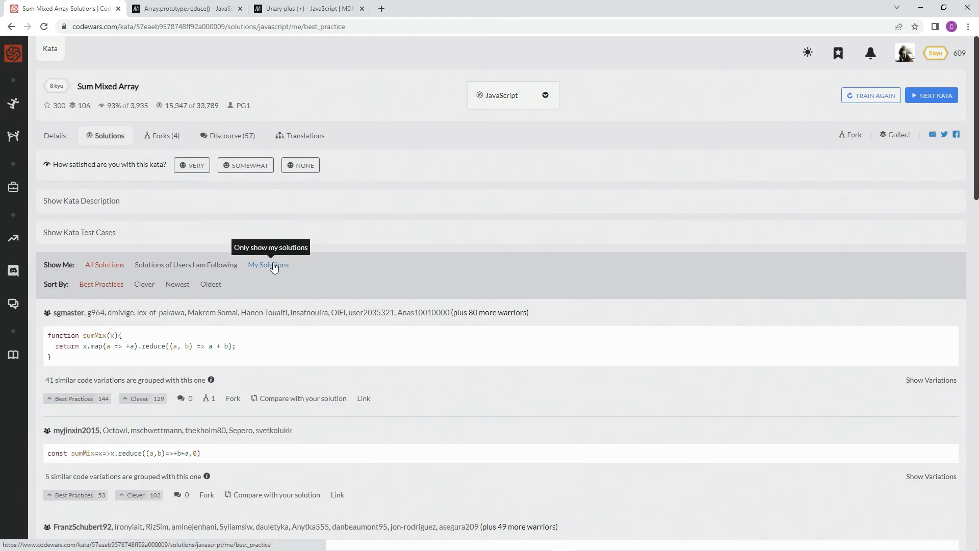
{"action": "left_click", "coordinate": [268, 264]}
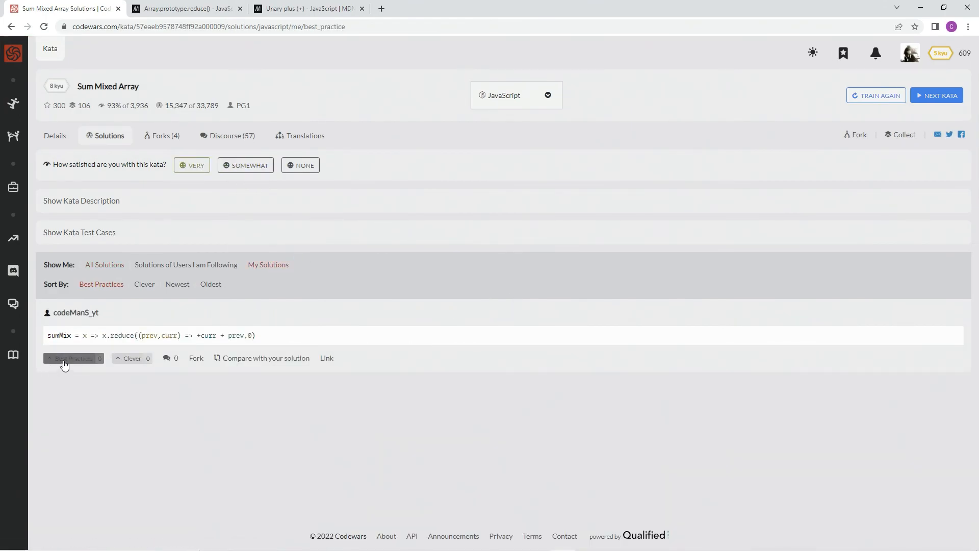
{"action": "left_click", "coordinate": [73, 358]}
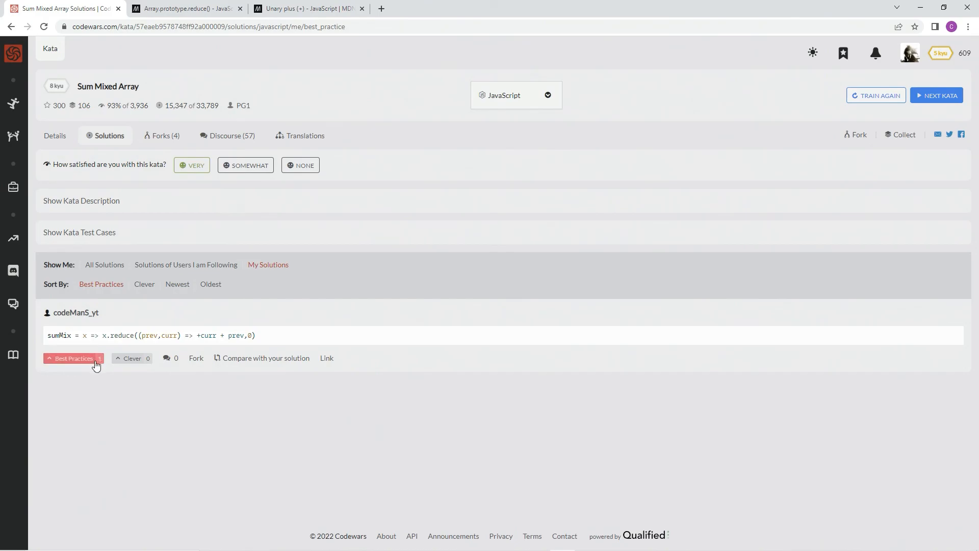
{"action": "left_click", "coordinate": [72, 359]}
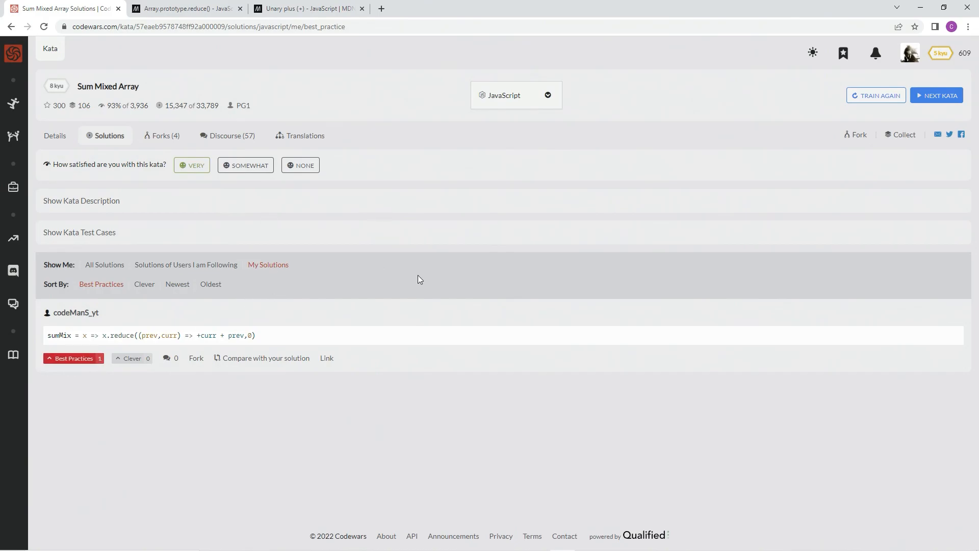